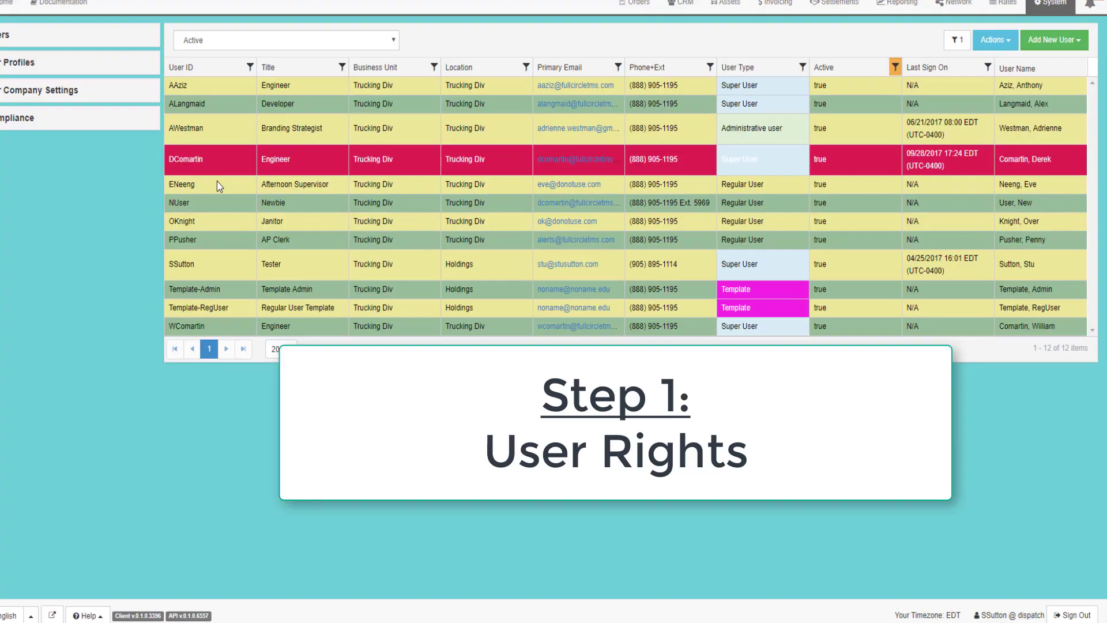
{"action": "left_click", "coordinate": [182, 185]}
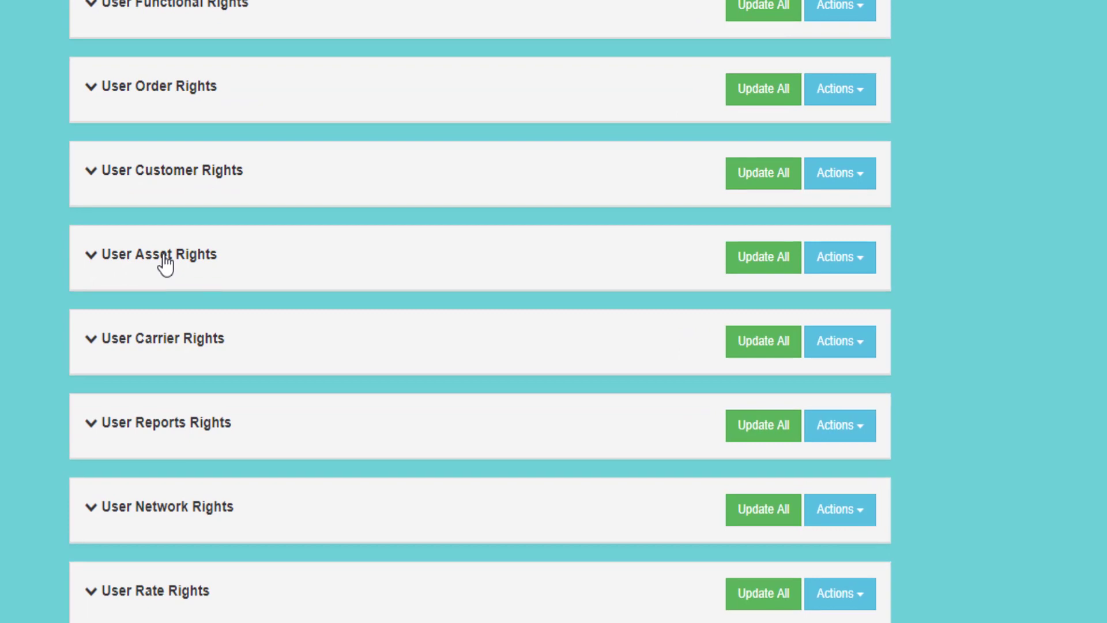
{"action": "left_click", "coordinate": [159, 255]}
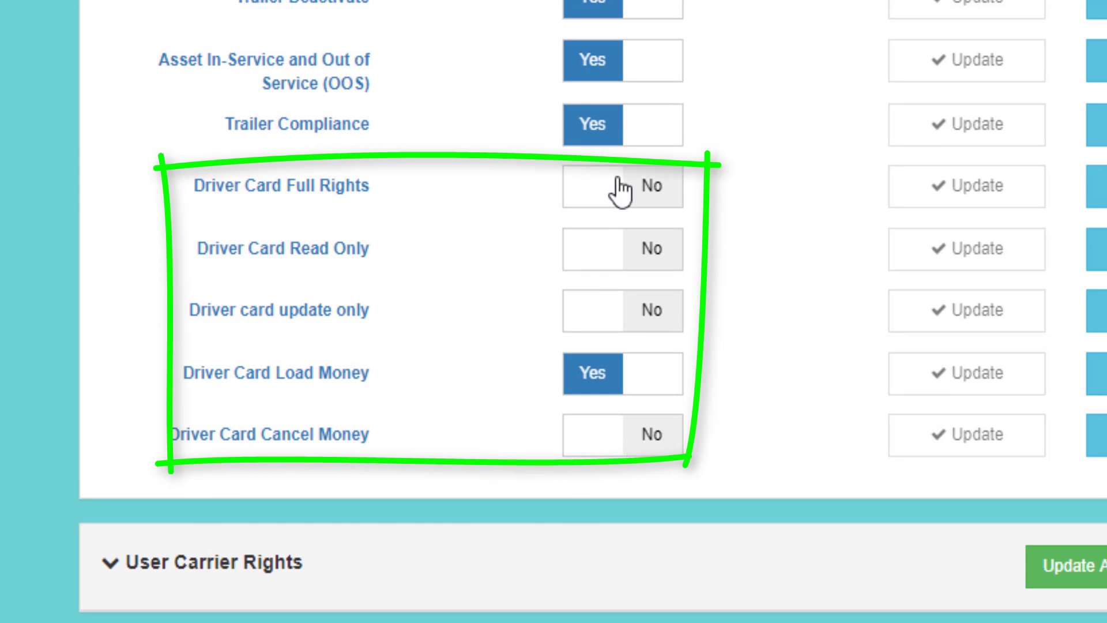
{"action": "mouse_move", "coordinate": [438, 276]}
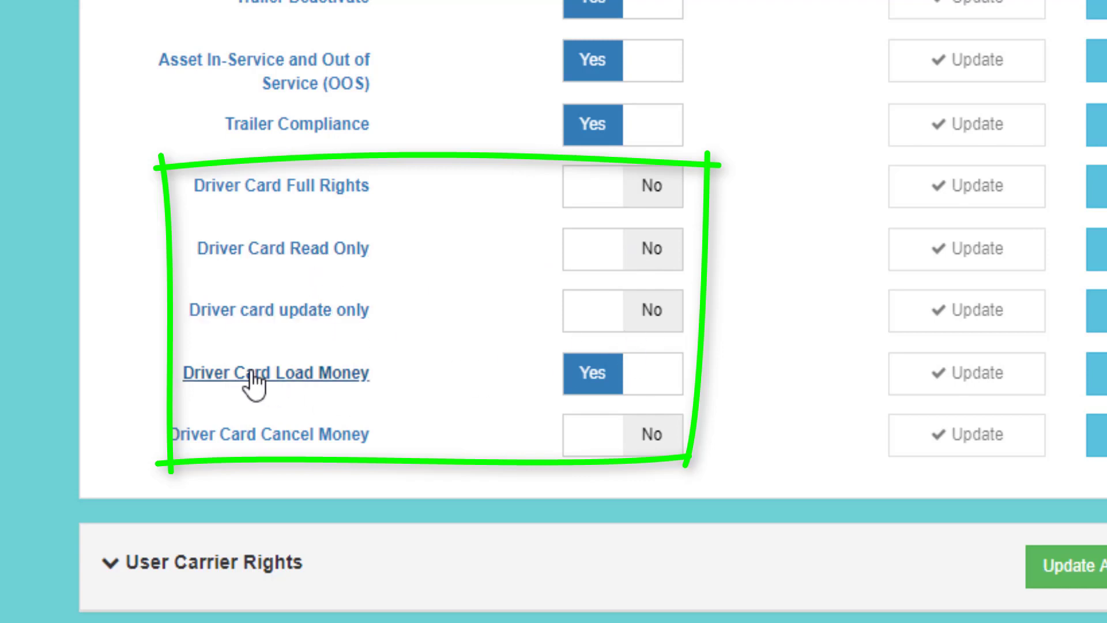
{"action": "mouse_move", "coordinate": [299, 466]}
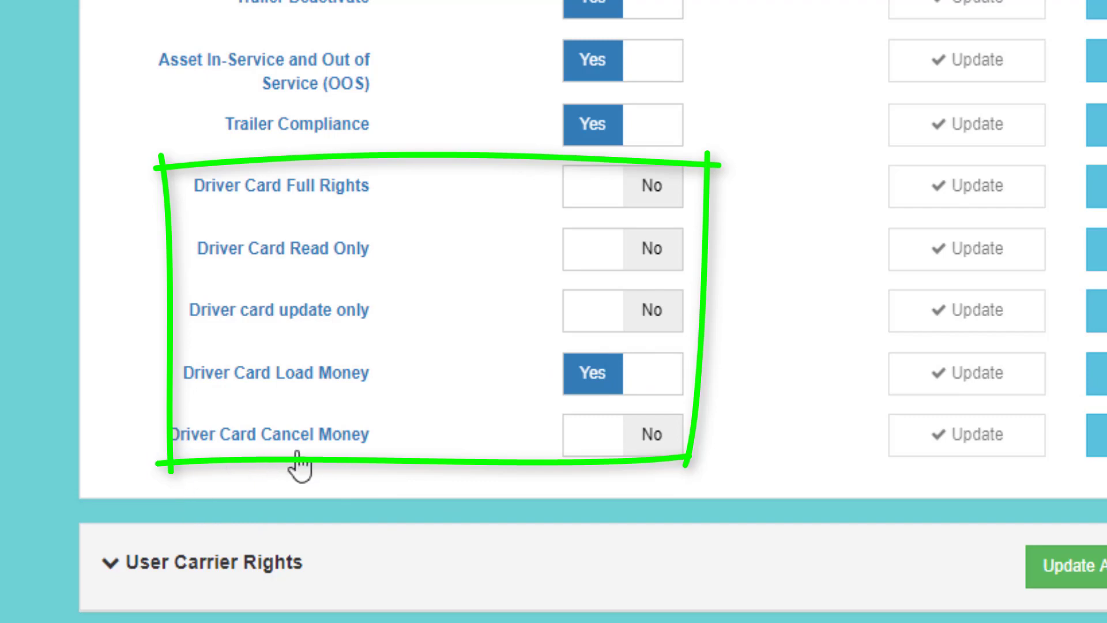
{"action": "mouse_move", "coordinate": [91, 314]}
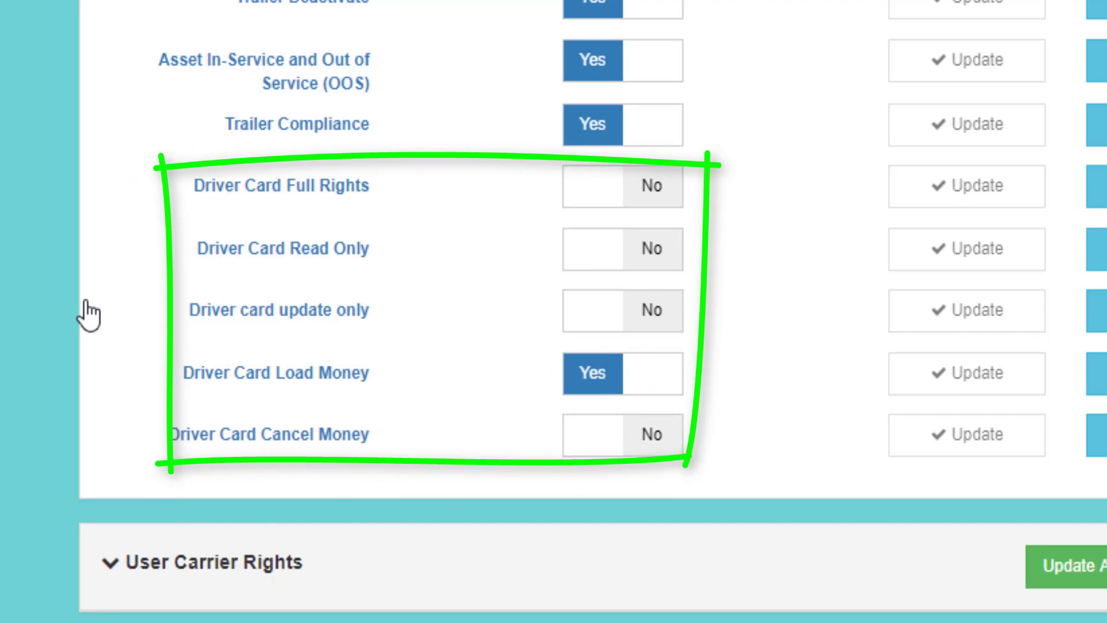
{"action": "mouse_move", "coordinate": [246, 402]}
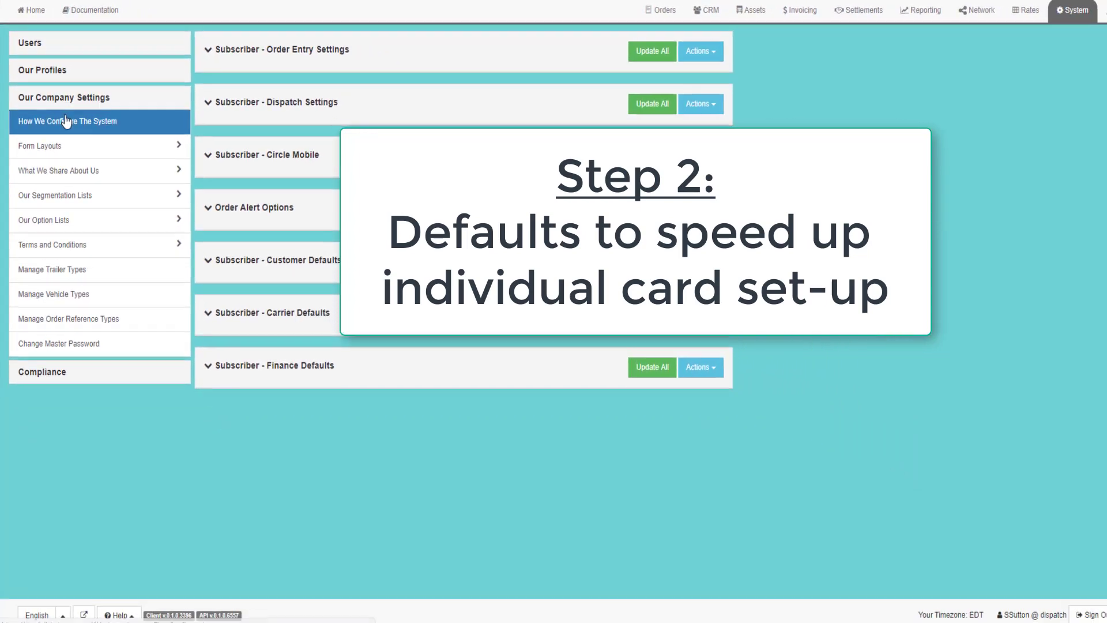
Expand Subscriber - Finance Defaults and scroll to the driver advance and transaction fee settings
{"action": "left_click", "coordinate": [276, 365]}
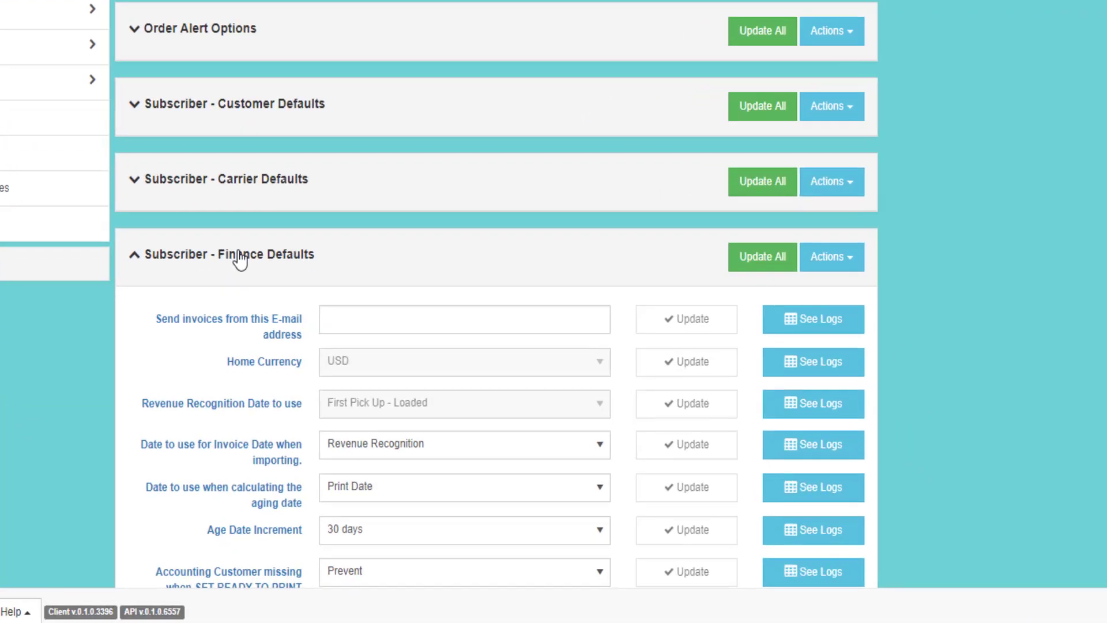
{"action": "scroll", "scroll_direction": "down", "scroll_amount": 3}
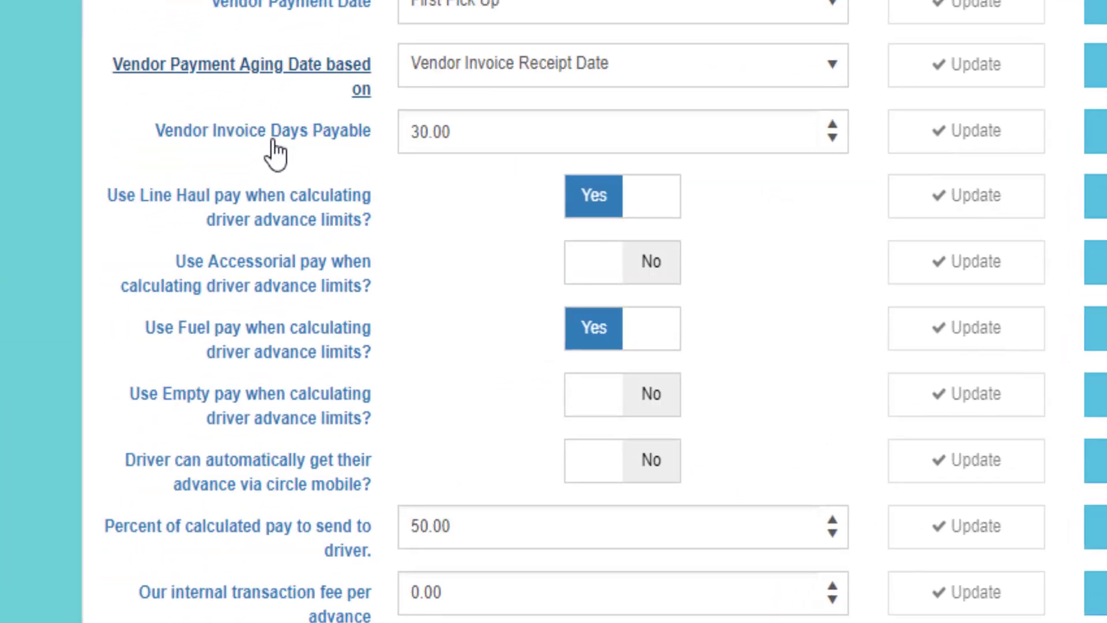
{"action": "scroll", "scroll_direction": "down", "scroll_amount": 3}
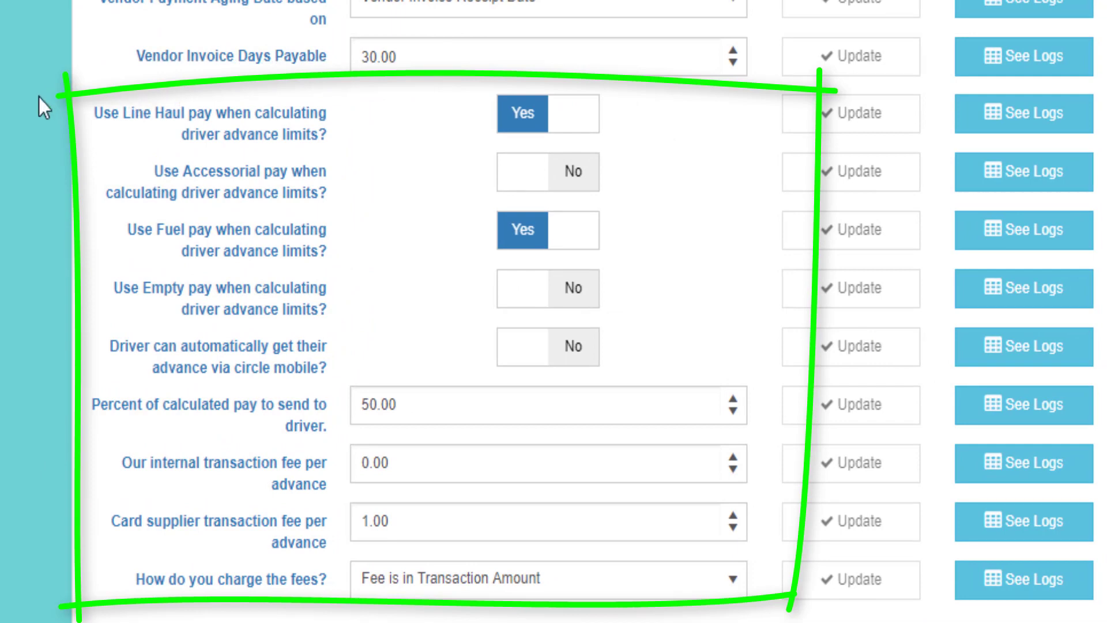
{"action": "mouse_move", "coordinate": [114, 60]}
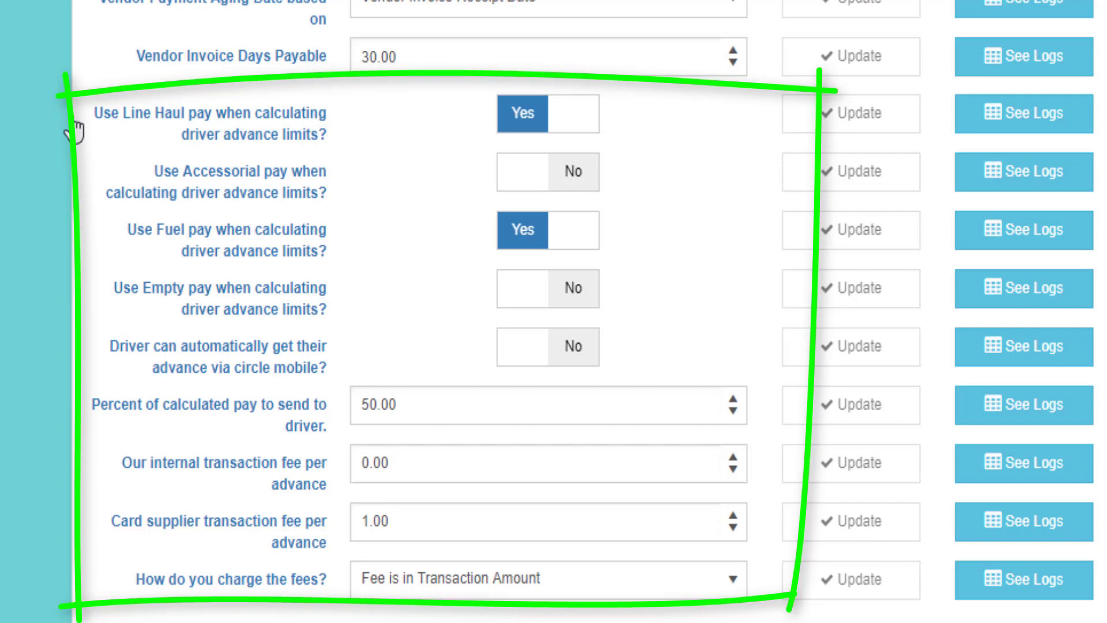
{"action": "mouse_move", "coordinate": [126, 550]}
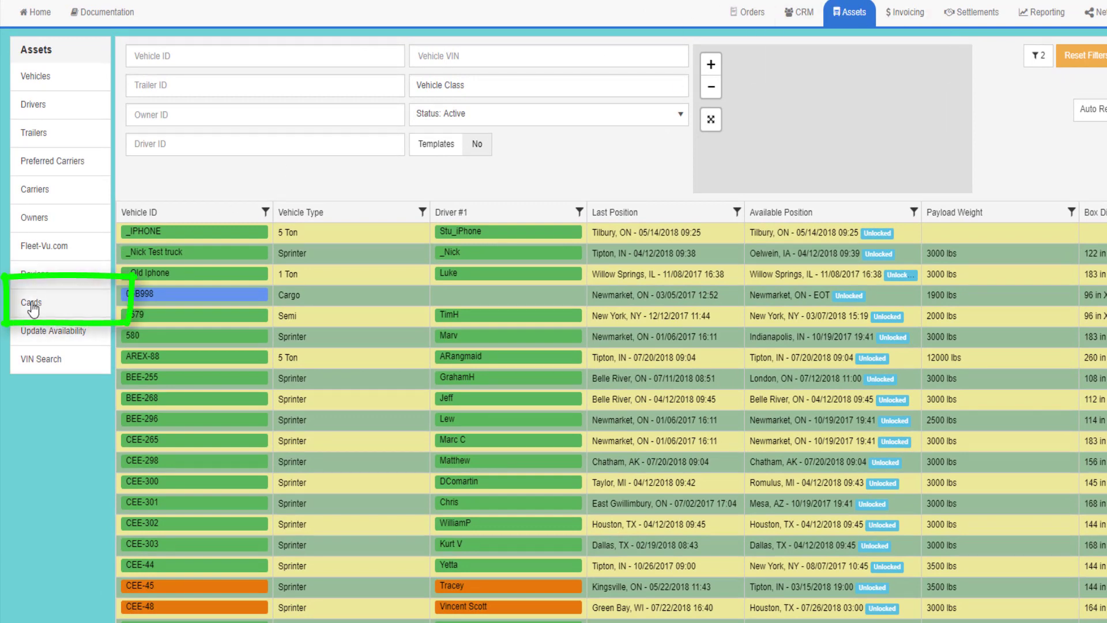
{"action": "left_click", "coordinate": [30, 304]}
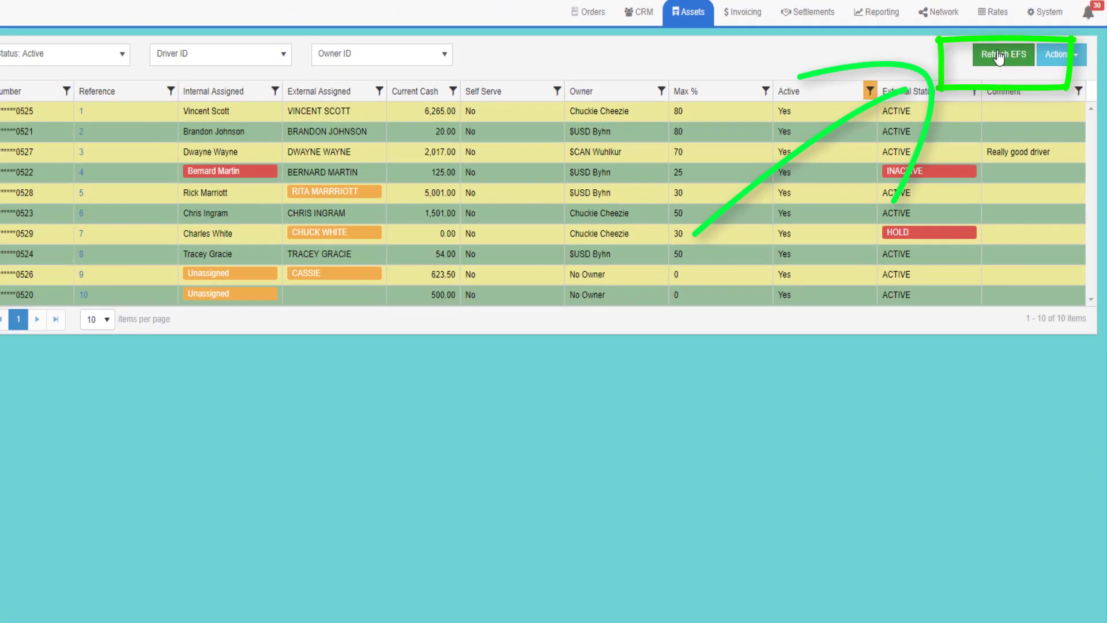
{"action": "left_click", "coordinate": [1003, 54]}
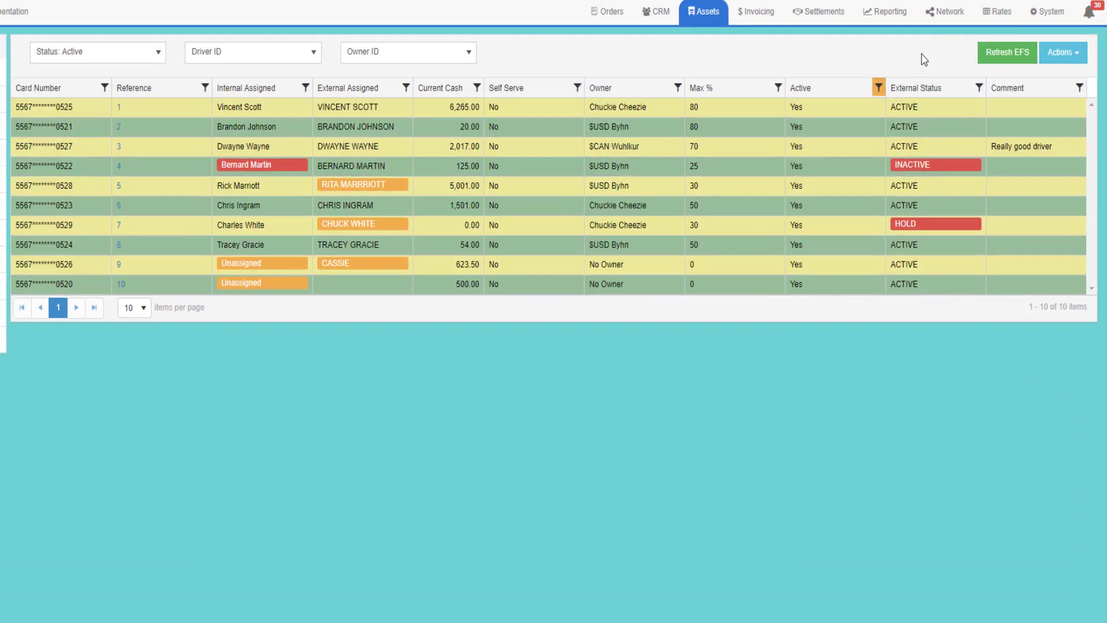
{"action": "left_click", "coordinate": [1006, 53]}
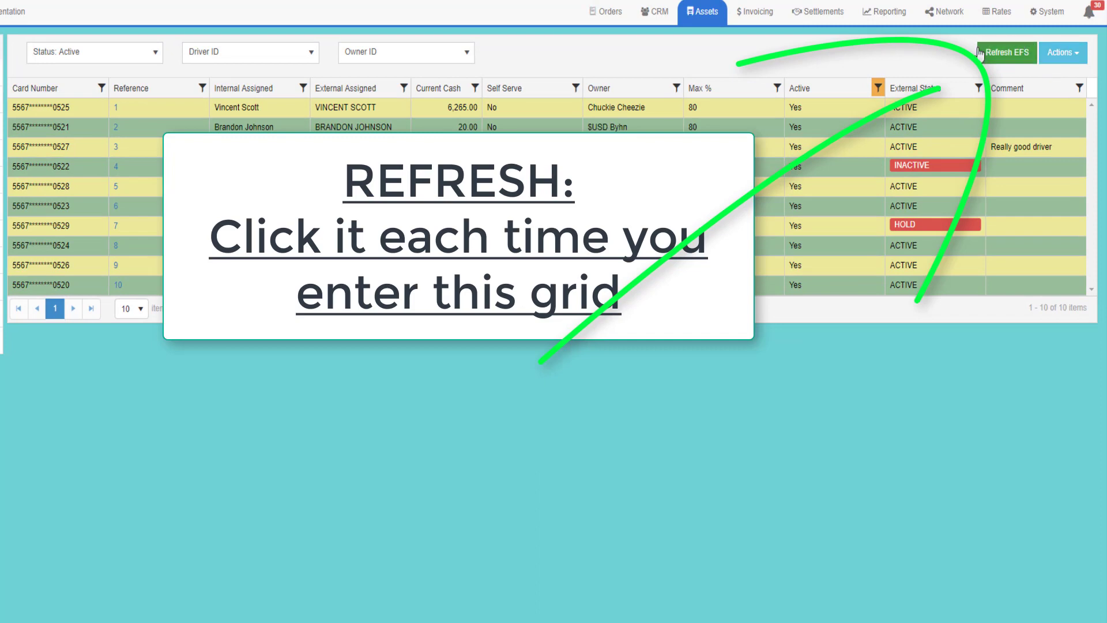
{"action": "left_click", "coordinate": [1004, 53]}
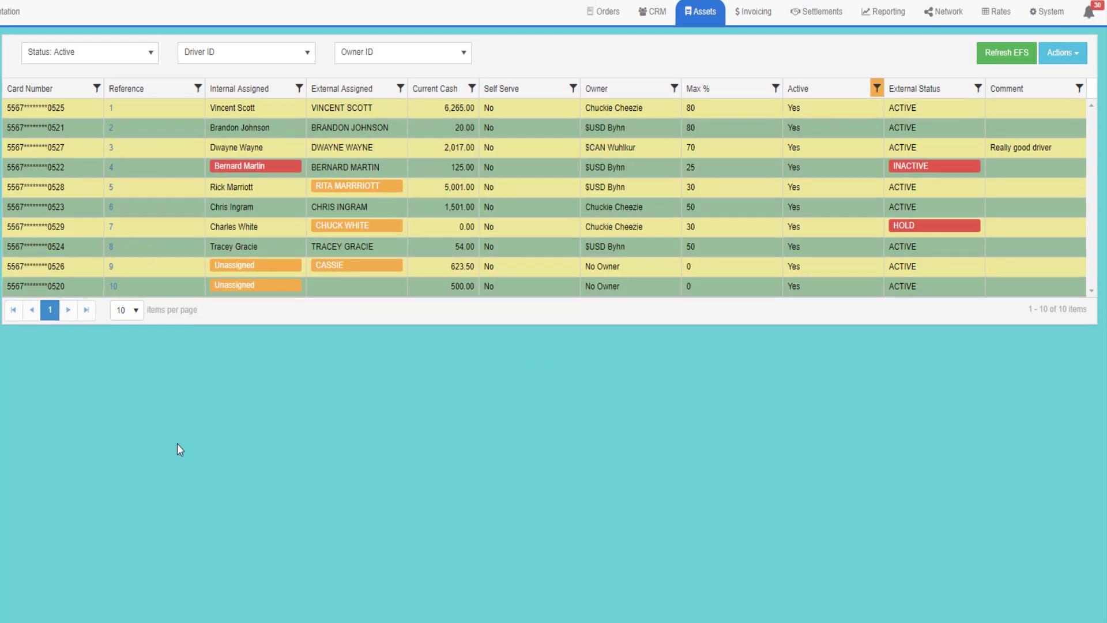
{"action": "left_click", "coordinate": [63, 187]}
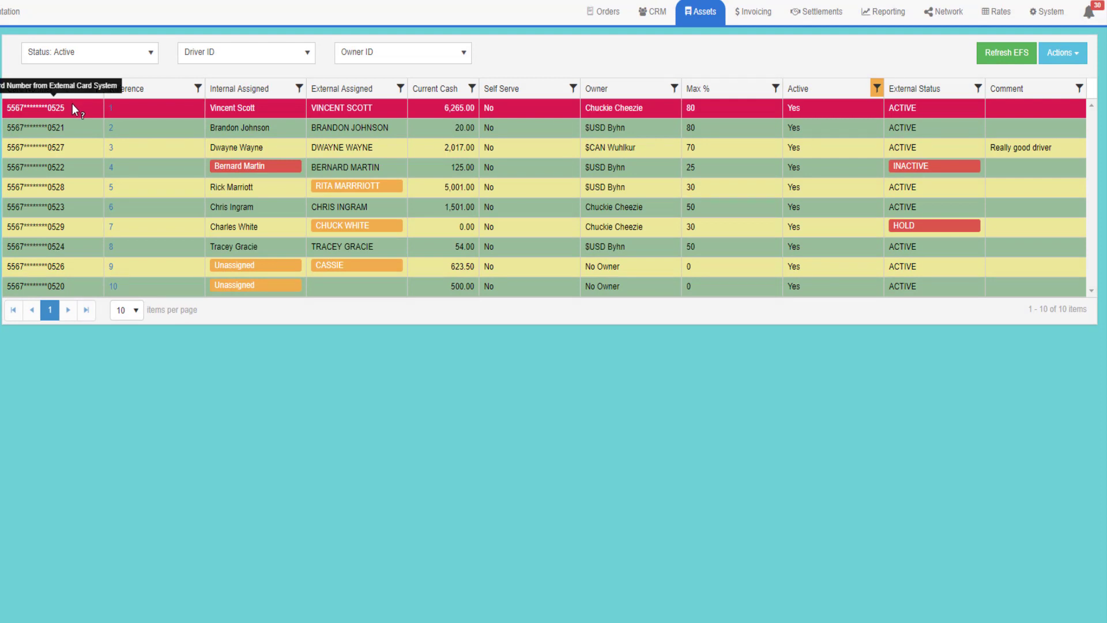
{"action": "mouse_move", "coordinate": [60, 91]}
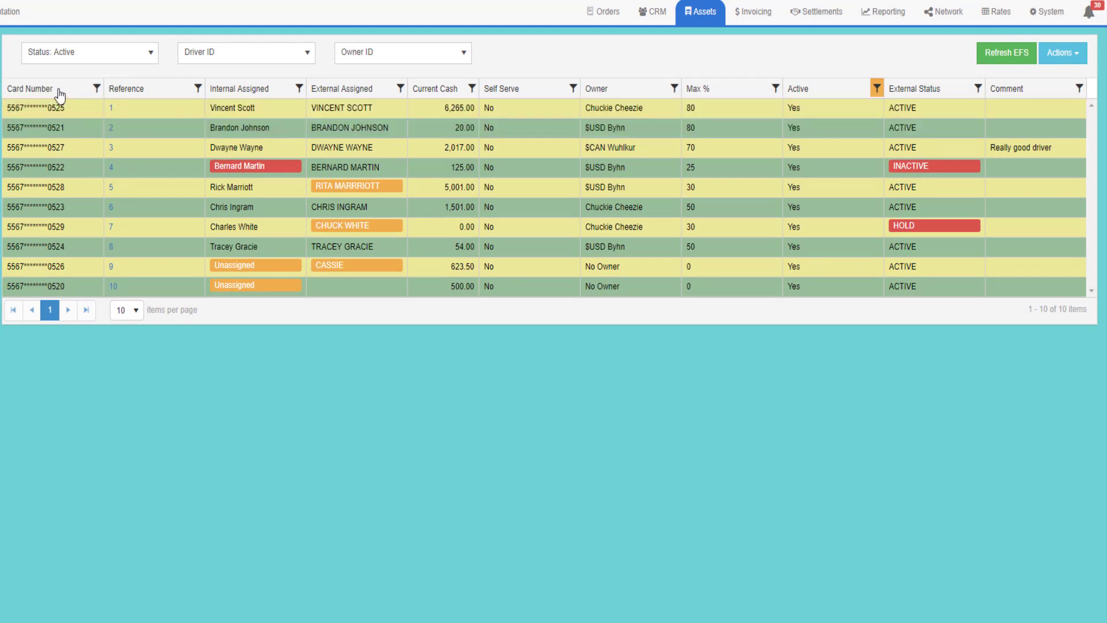
{"action": "mouse_move", "coordinate": [145, 102]}
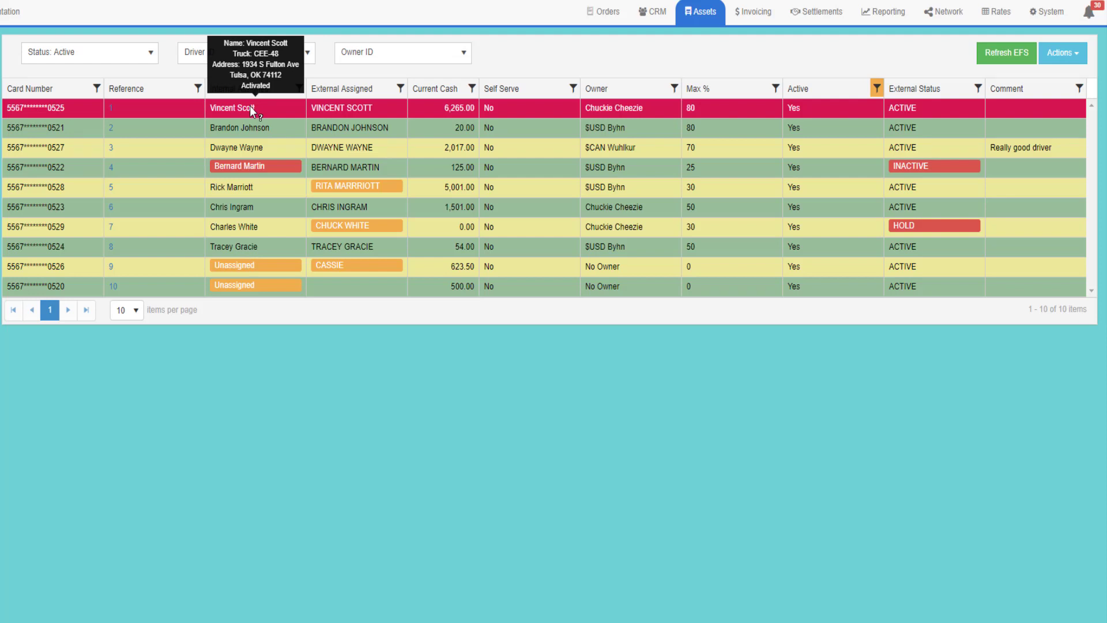
{"action": "mouse_move", "coordinate": [363, 118]}
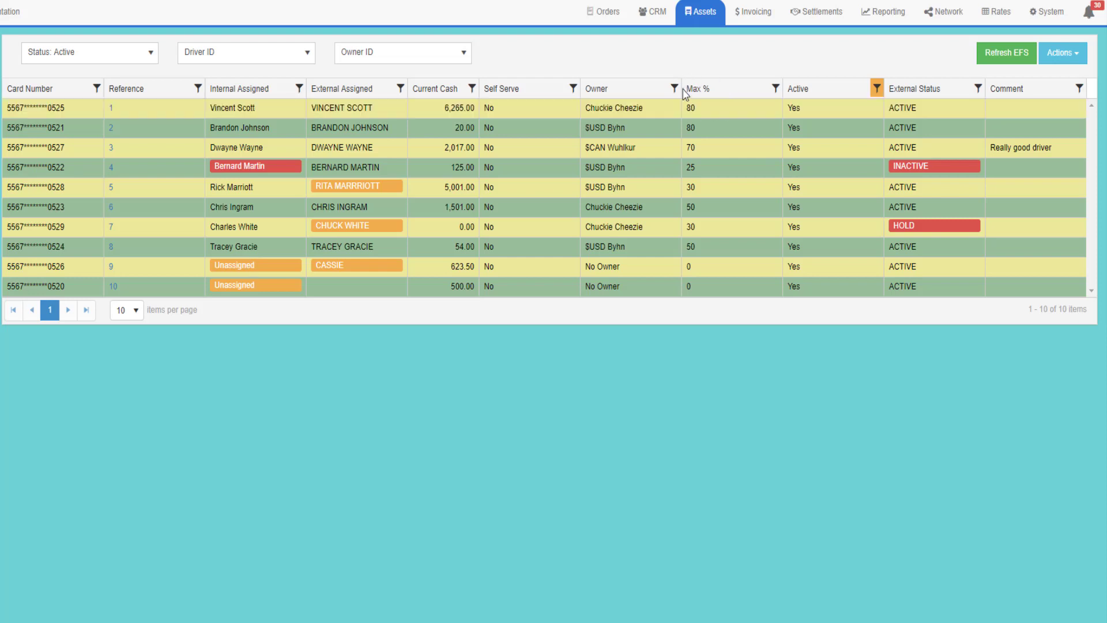
{"action": "mouse_move", "coordinate": [934, 111]}
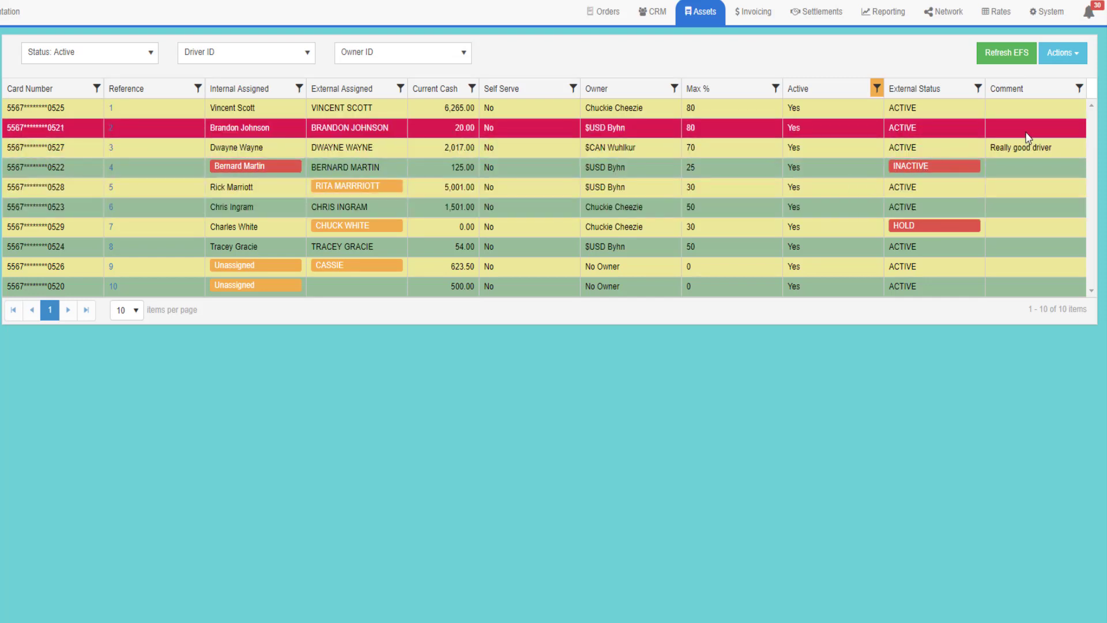
{"action": "left_click", "coordinate": [1063, 53]}
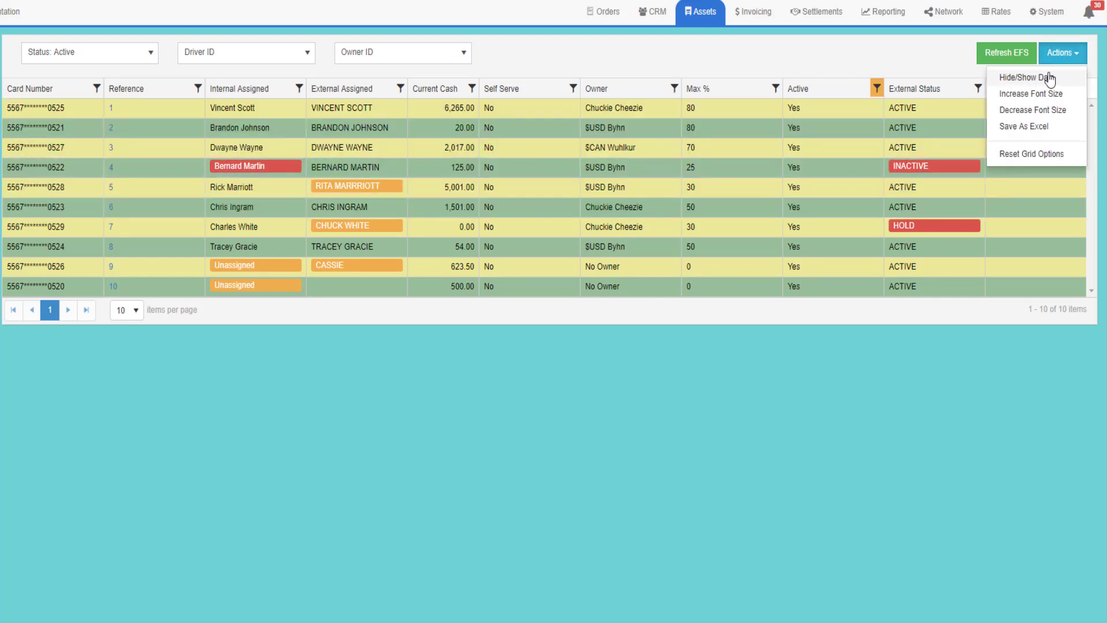
{"action": "left_click", "coordinate": [1031, 78]}
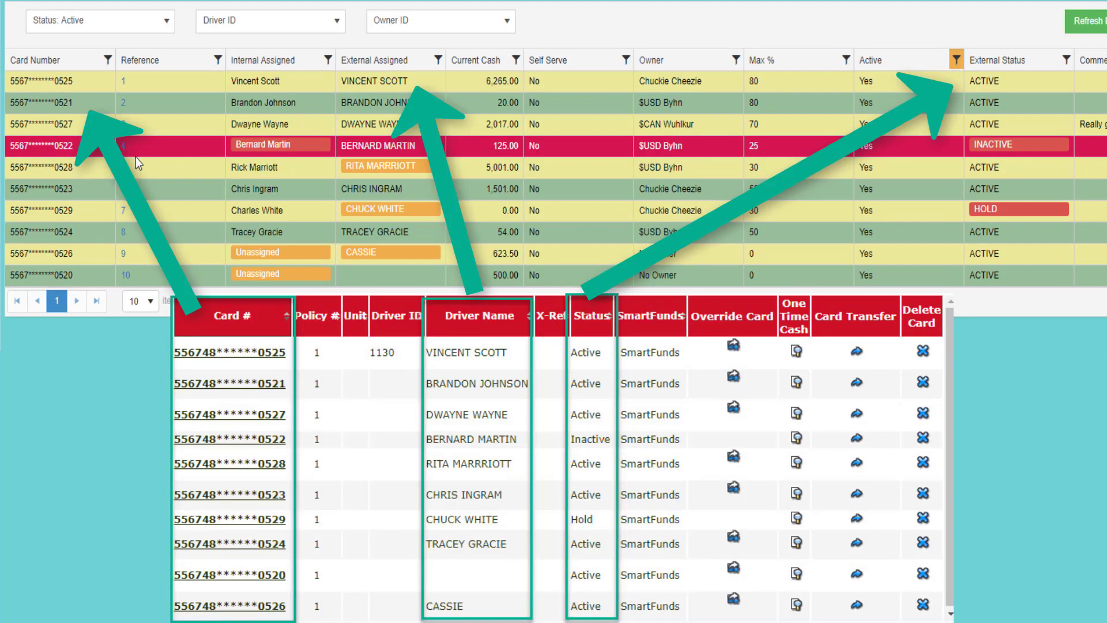
{"action": "mouse_move", "coordinate": [64, 80]}
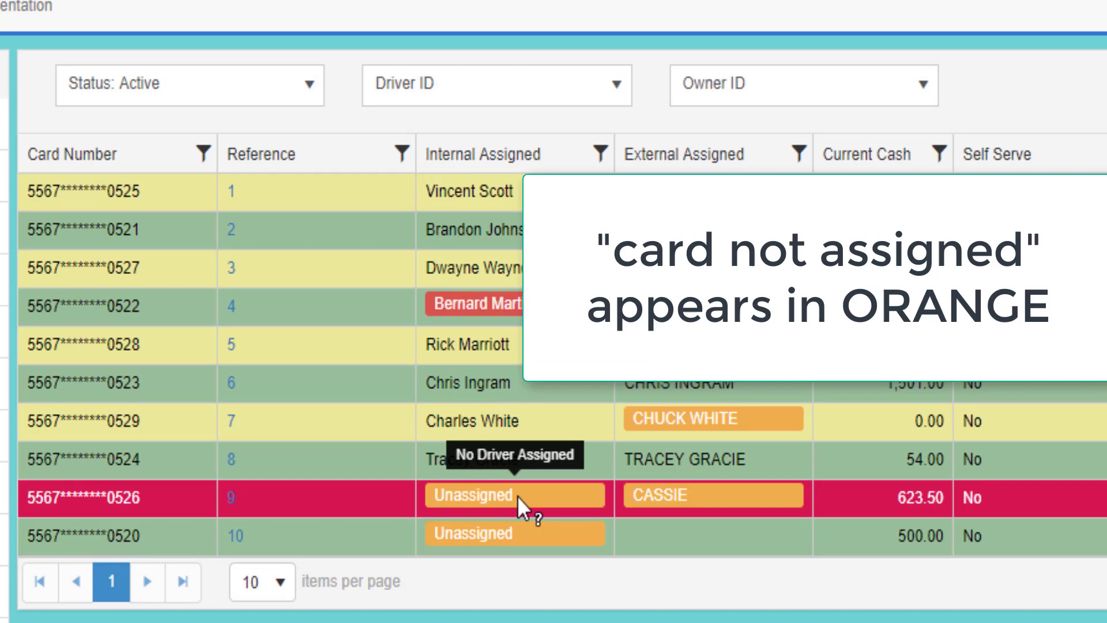
{"action": "mouse_move", "coordinate": [516, 534]}
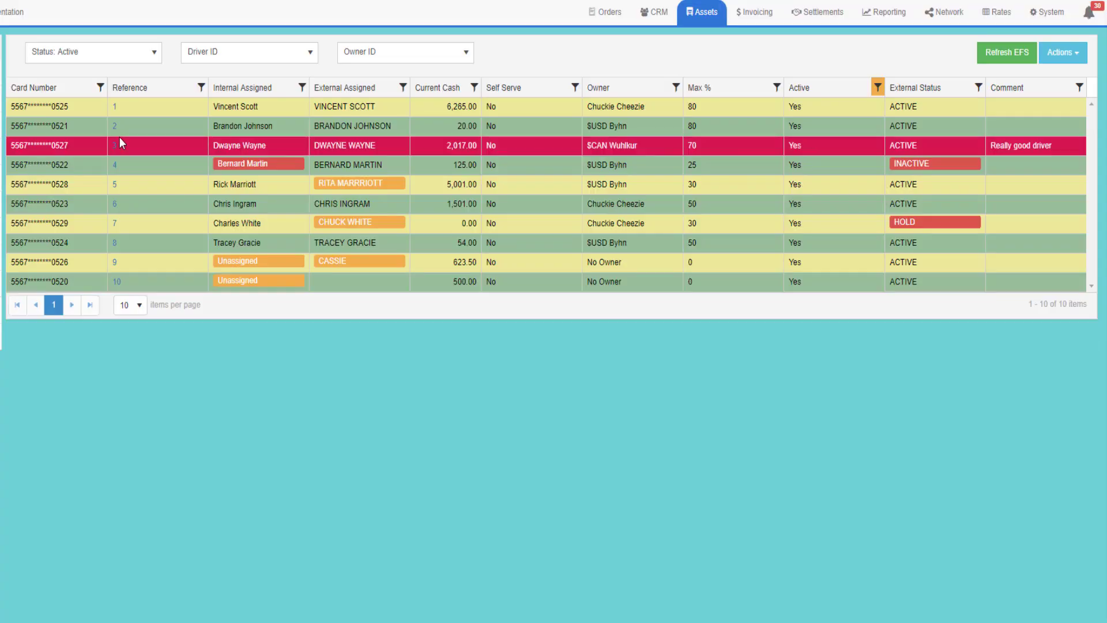
Open card 1's details and check the deduction type options, keeping Fuel Advance
{"action": "left_click", "coordinate": [141, 106]}
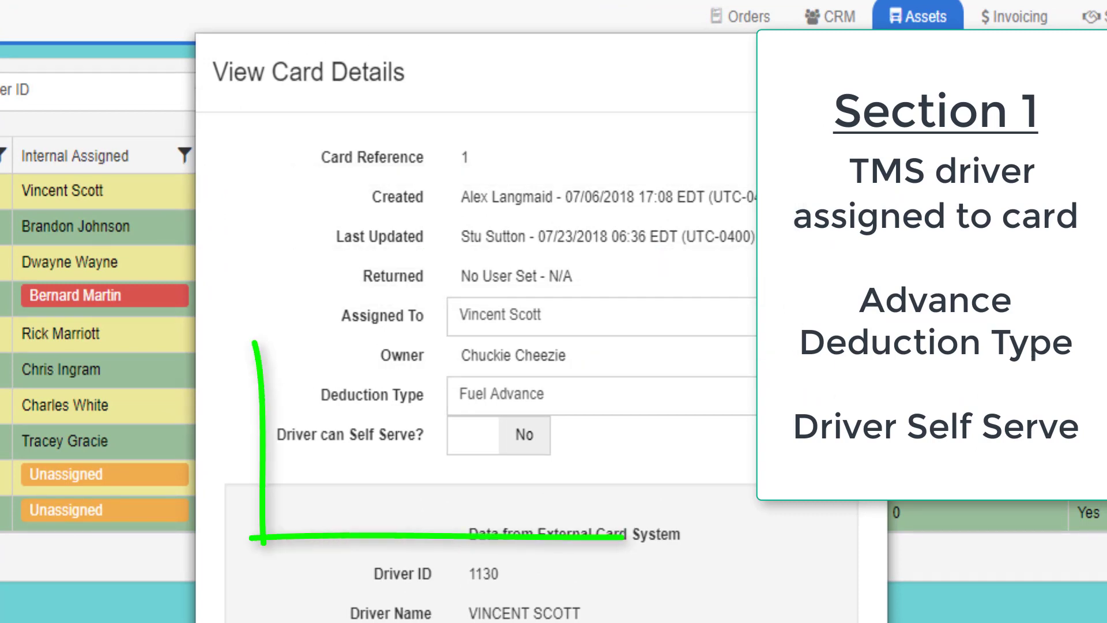
{"action": "left_click", "coordinate": [601, 394]}
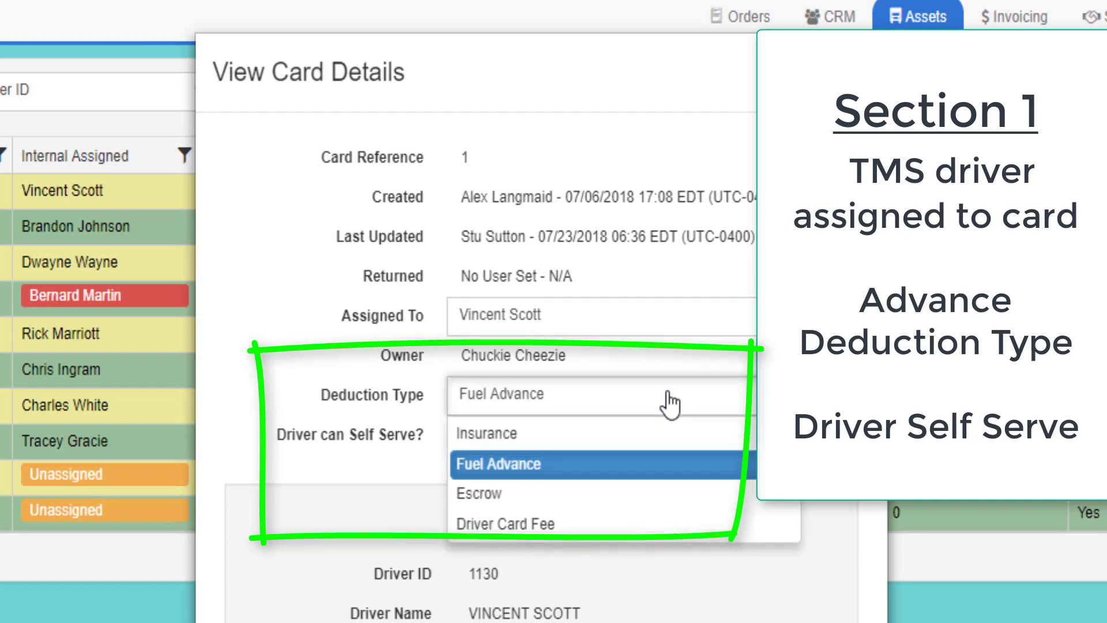
{"action": "left_click", "coordinate": [501, 465]}
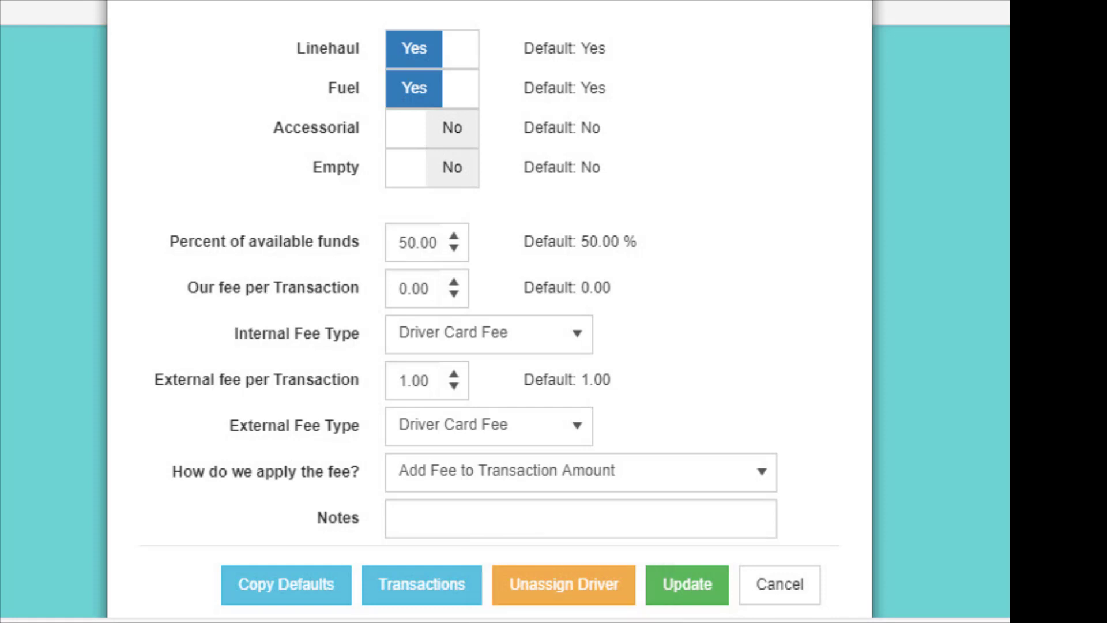
Review card 1's fee settings and Cancel the details dialog without saving
{"action": "left_click", "coordinate": [686, 584]}
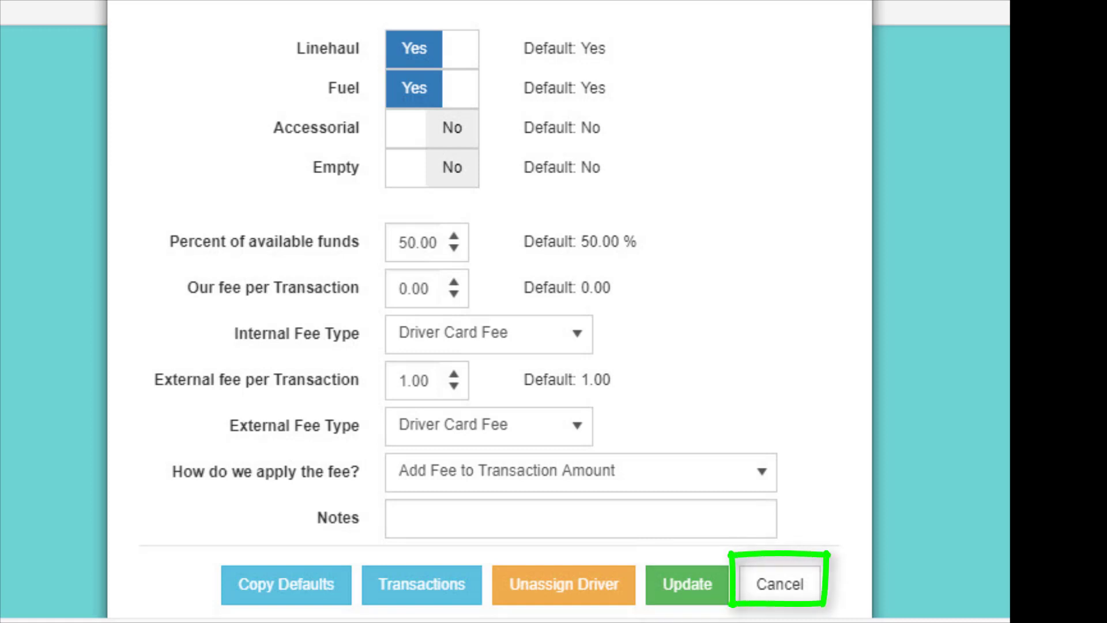
{"action": "left_click", "coordinate": [779, 585]}
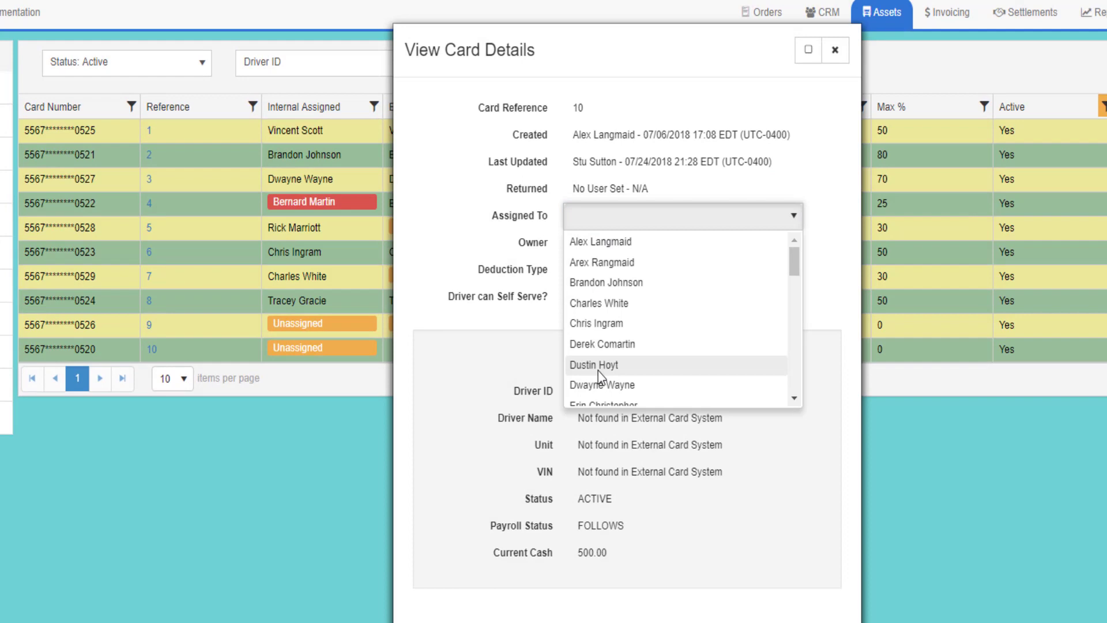
Assign a driver to card 10 and set internal and external fee types to Driver Card Fee
{"action": "left_click", "coordinate": [595, 365]}
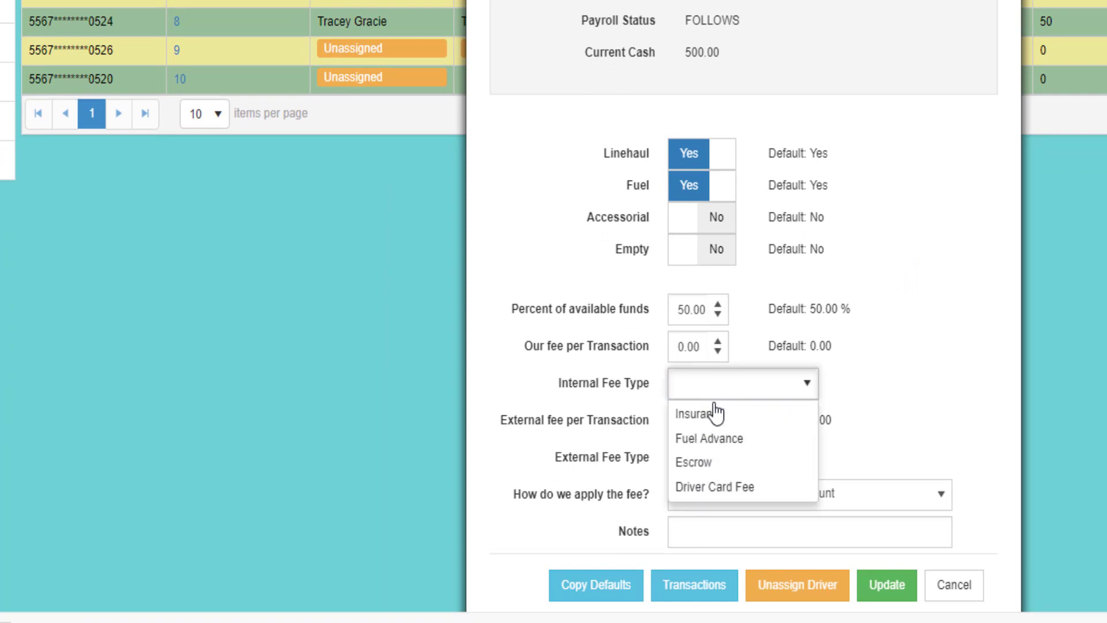
{"action": "left_click", "coordinate": [714, 486]}
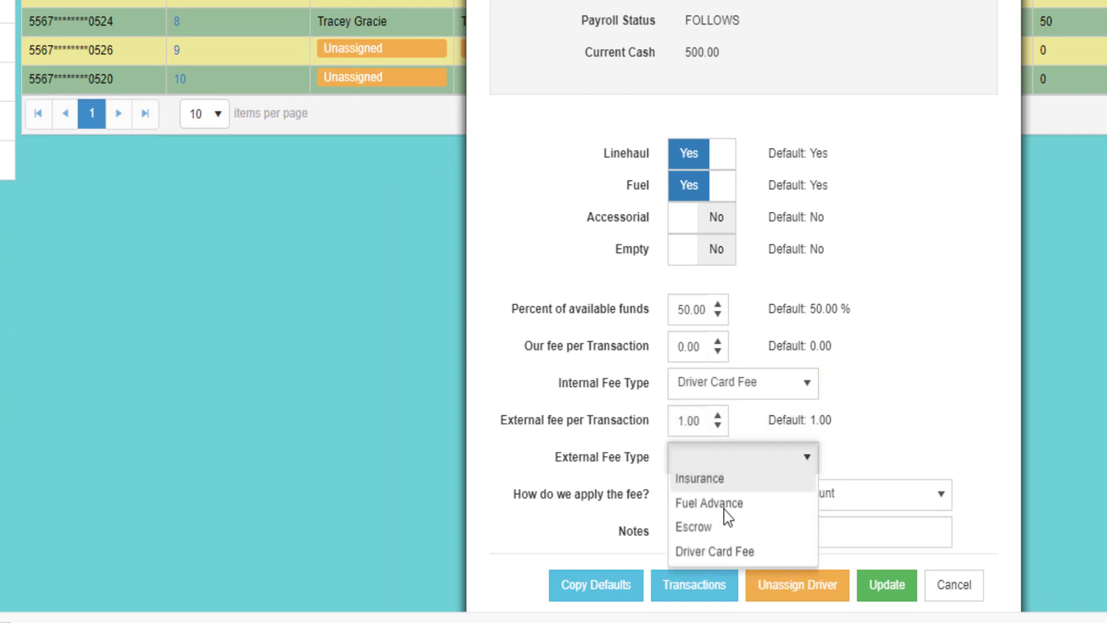
{"action": "left_click", "coordinate": [714, 551]}
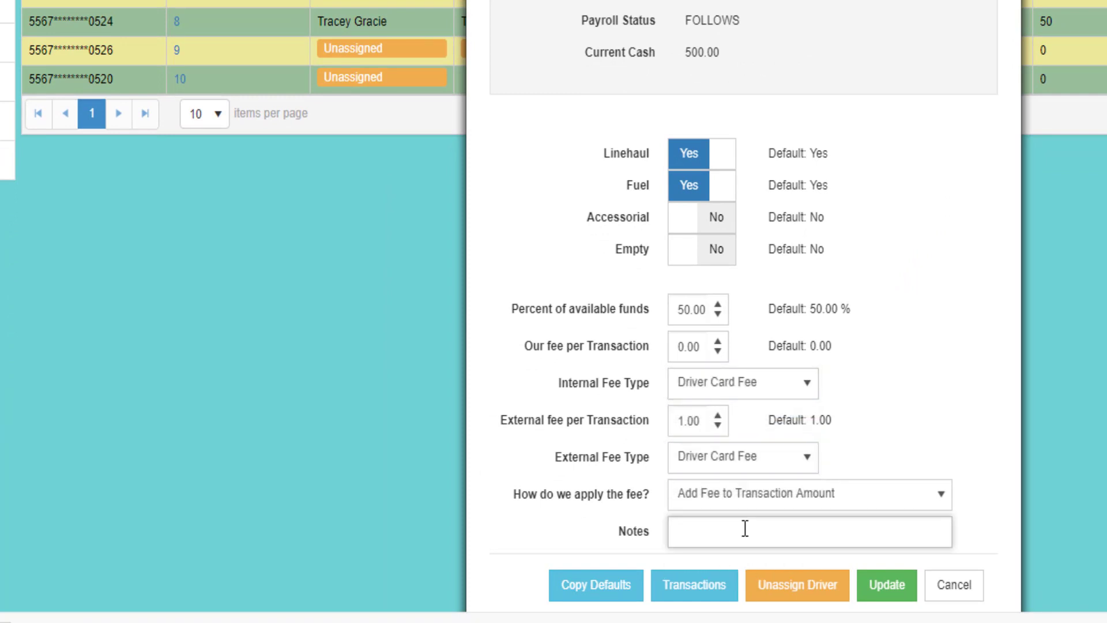